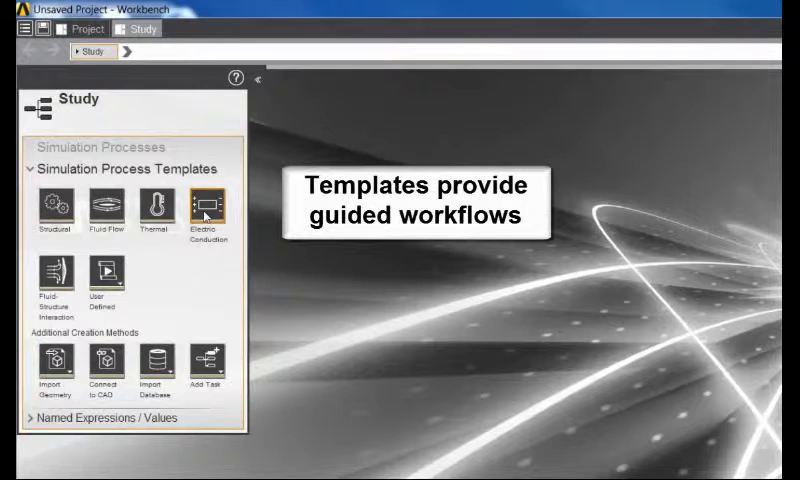
- Choose the Electric Conduction template with electric, thermal and structural physics included
{"action": "left_click", "coordinate": [206, 210]}
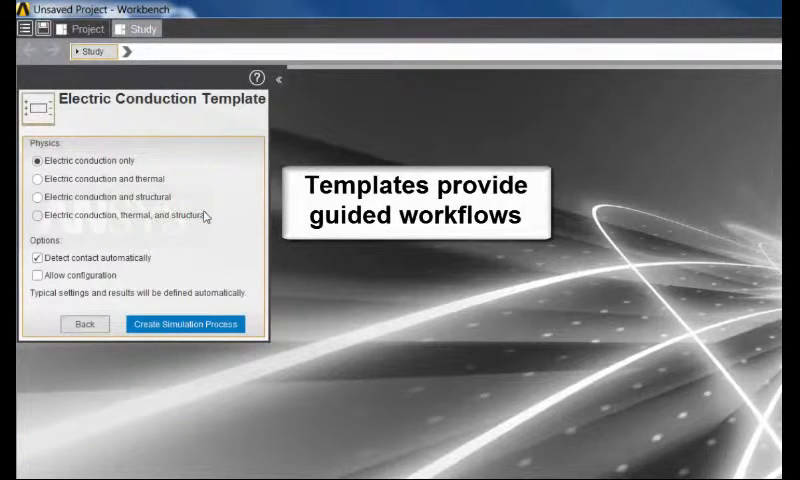
{"action": "mouse_move", "coordinate": [136, 222]}
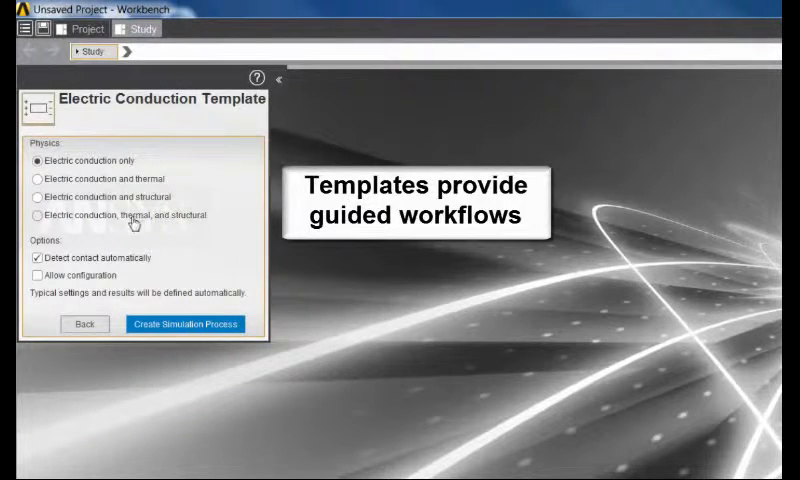
{"action": "left_click", "coordinate": [36, 216]}
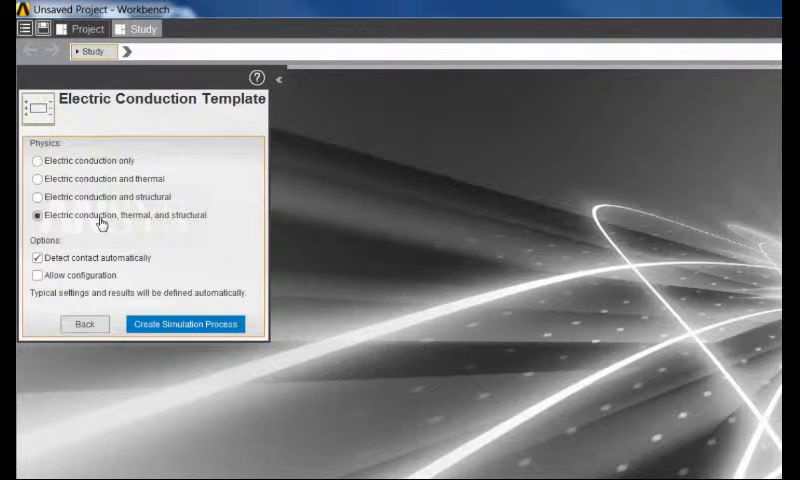
{"action": "mouse_move", "coordinate": [136, 232]}
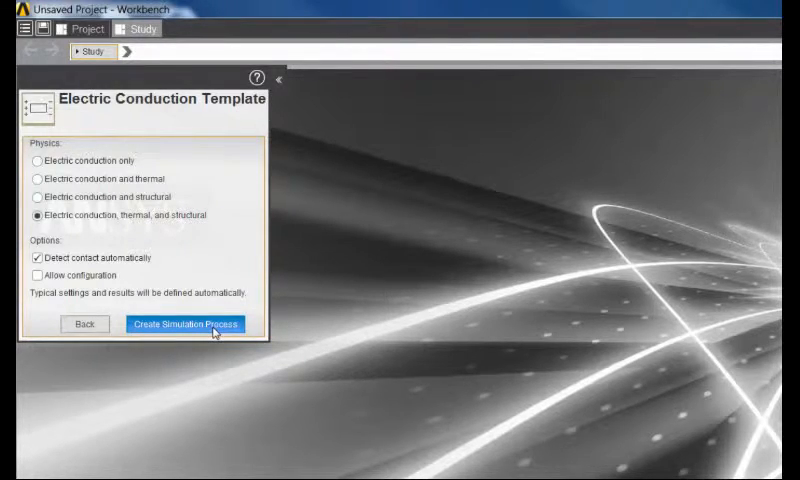
- Create the simulation process from the template and import the fuse geometry
{"action": "left_click", "coordinate": [186, 324]}
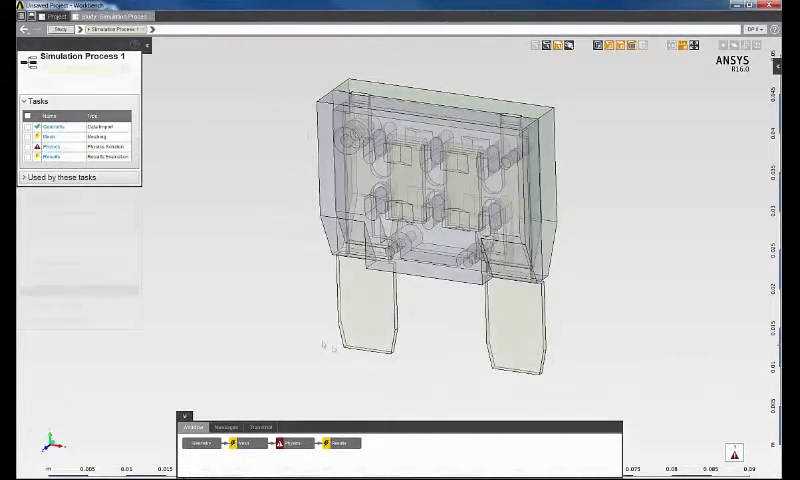
{"action": "left_click", "coordinate": [56, 136]}
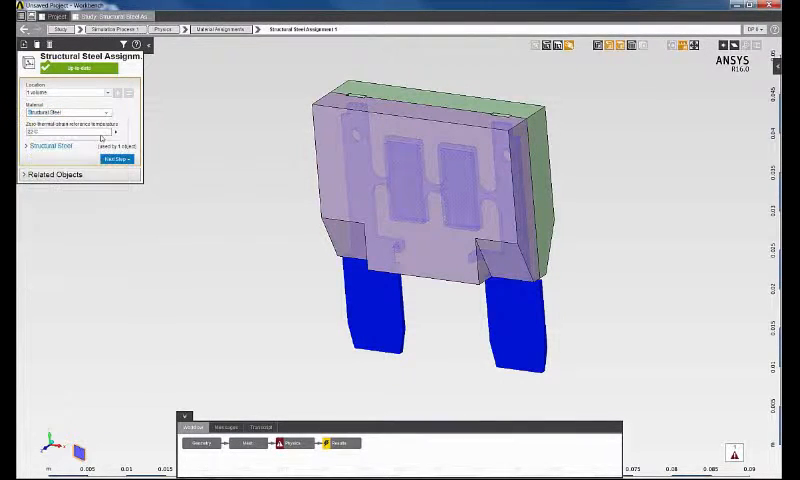
- Assign Aluminum Alloy to the next fuse part and review its material properties
{"action": "left_click", "coordinate": [68, 112]}
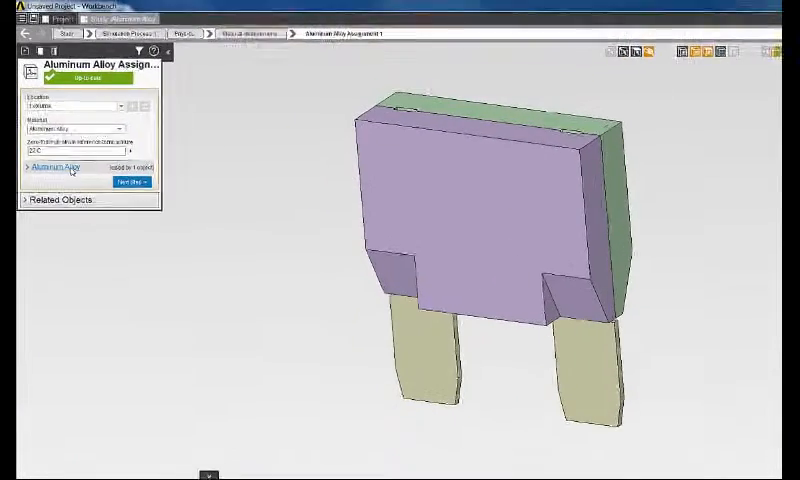
{"action": "left_click", "coordinate": [56, 166]}
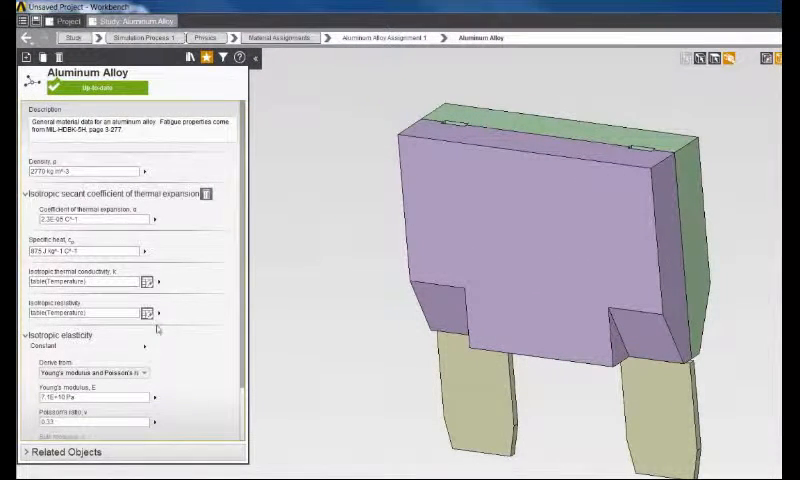
{"action": "left_click", "coordinate": [148, 312]}
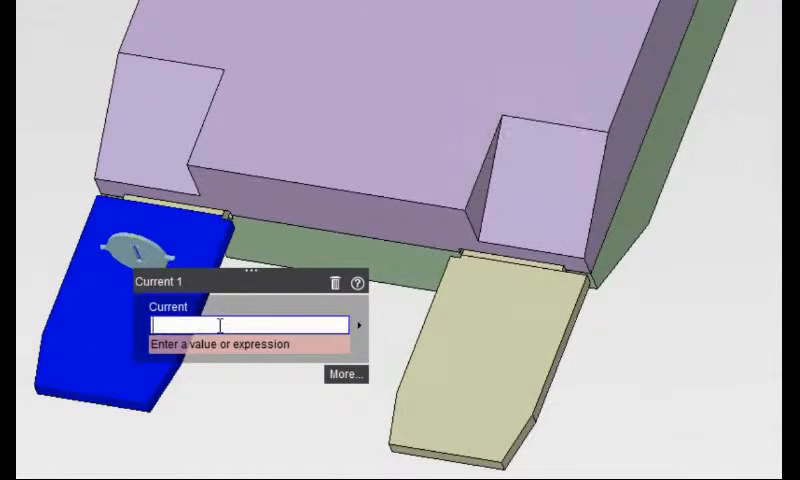
- Apply a current of 30 on the blade face and add the remaining boundary conditions
{"action": "type", "text": "30"}
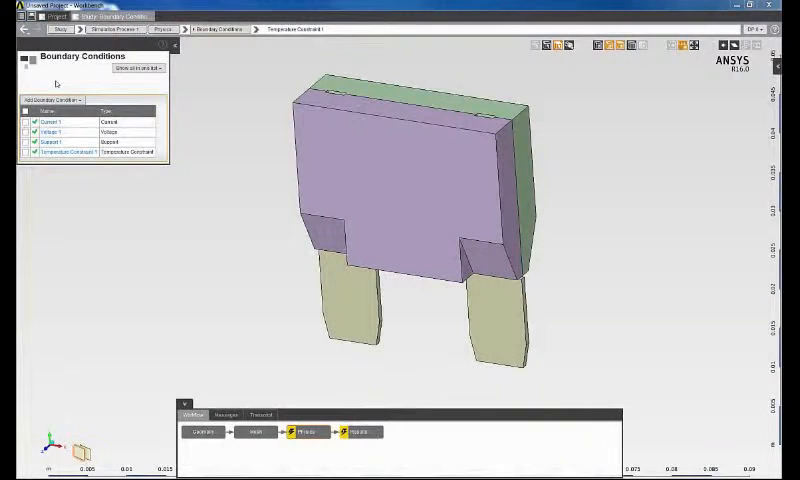
{"action": "left_click", "coordinate": [52, 120]}
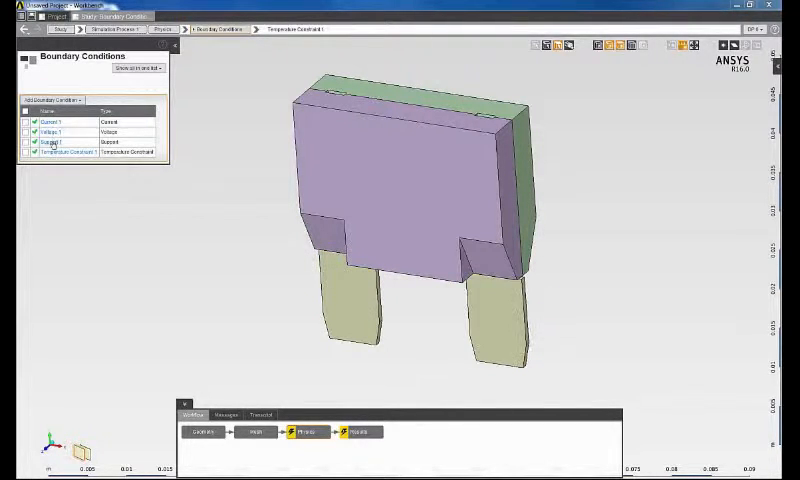
{"action": "left_click", "coordinate": [70, 152]}
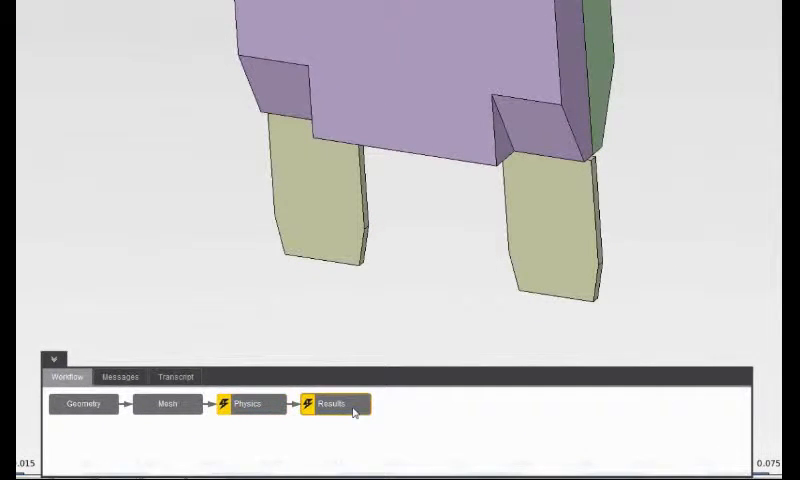
- Update the Results step to solve the coupled fuse simulation
{"action": "right_click", "coordinate": [326, 404]}
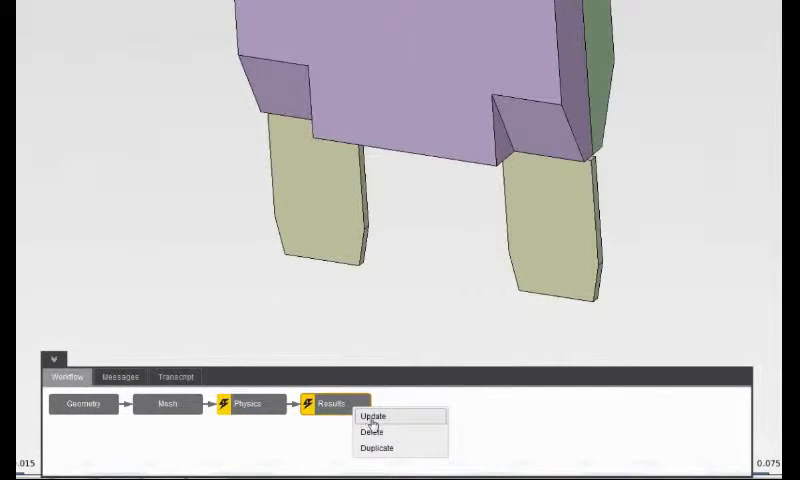
{"action": "left_click", "coordinate": [372, 416]}
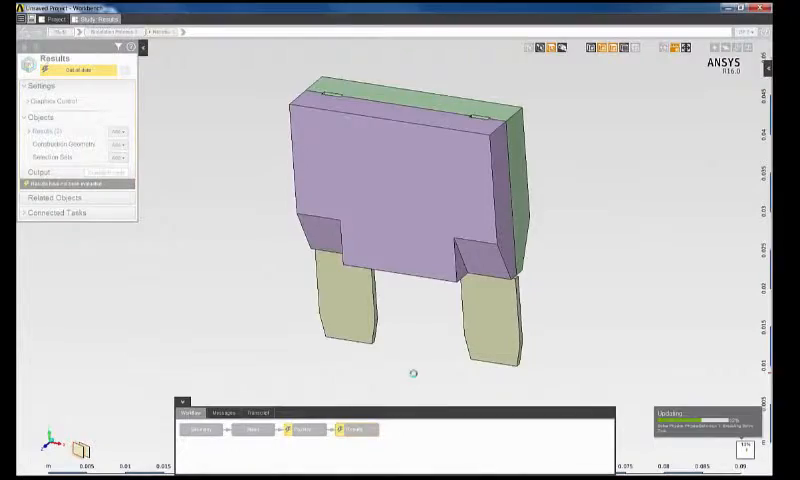
{"action": "left_click", "coordinate": [184, 30]}
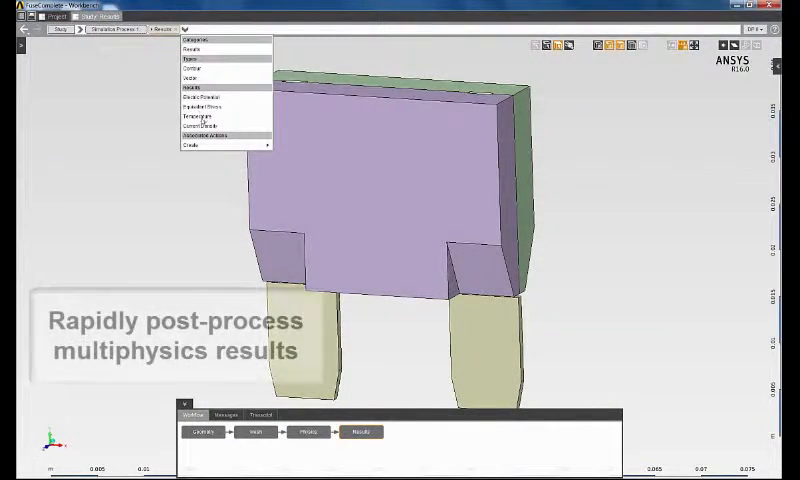
- Display the Current Density, Temperature and Equivalent Stress contours on the fuse
{"action": "left_click", "coordinate": [204, 126]}
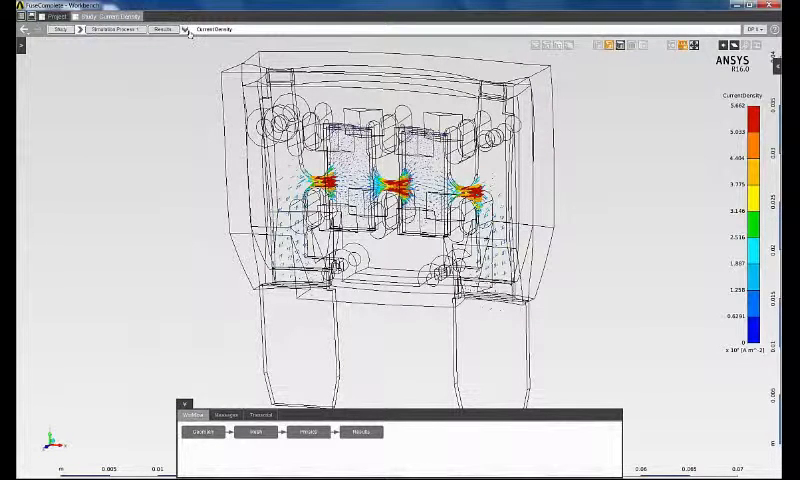
{"action": "left_click", "coordinate": [180, 28]}
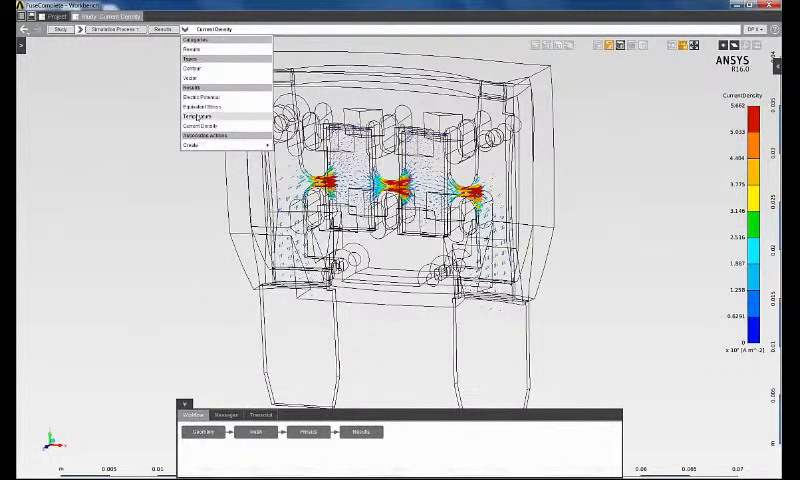
{"action": "left_click", "coordinate": [196, 116]}
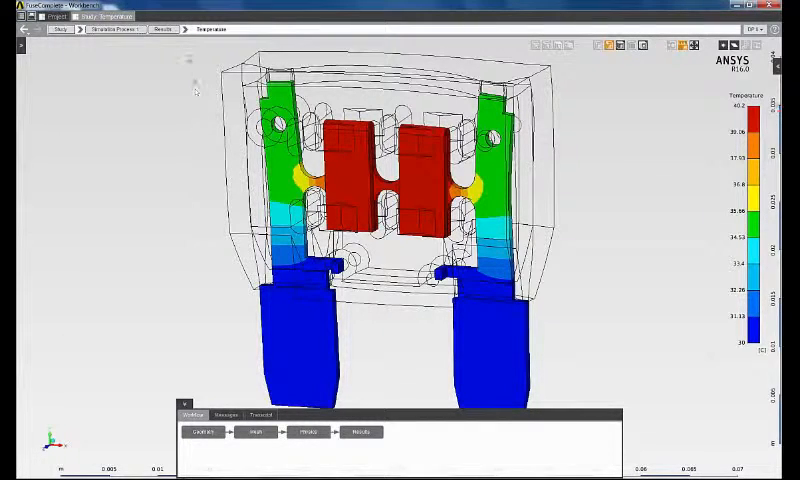
{"action": "left_click", "coordinate": [184, 28]}
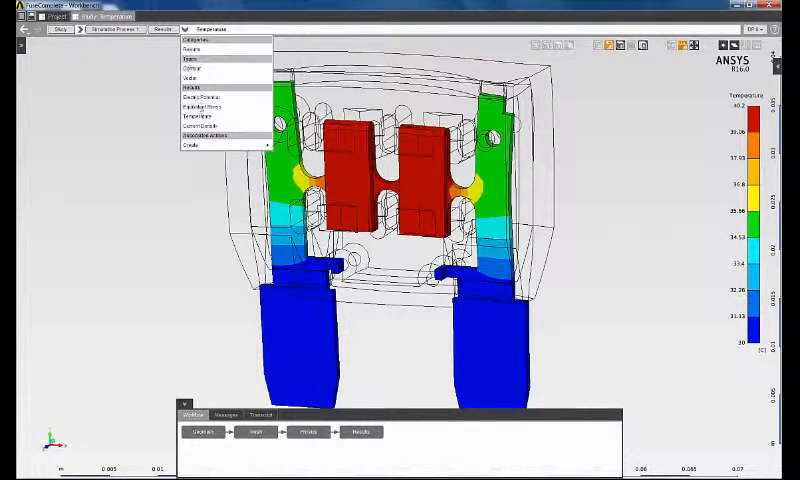
{"action": "left_click", "coordinate": [200, 86]}
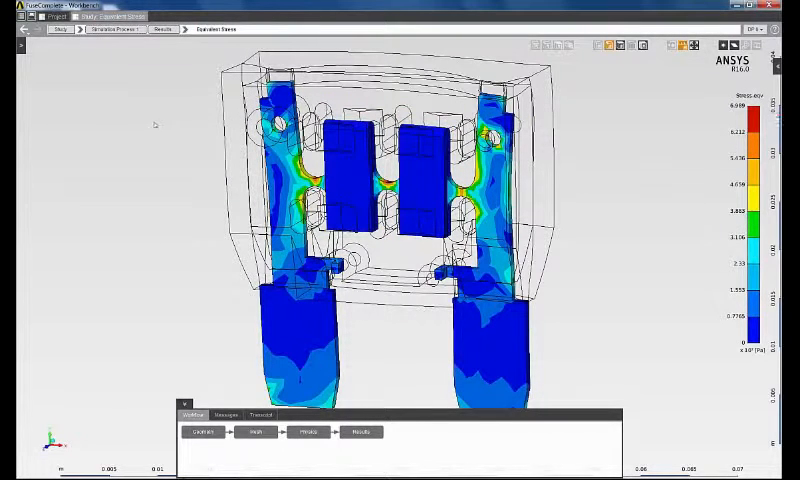